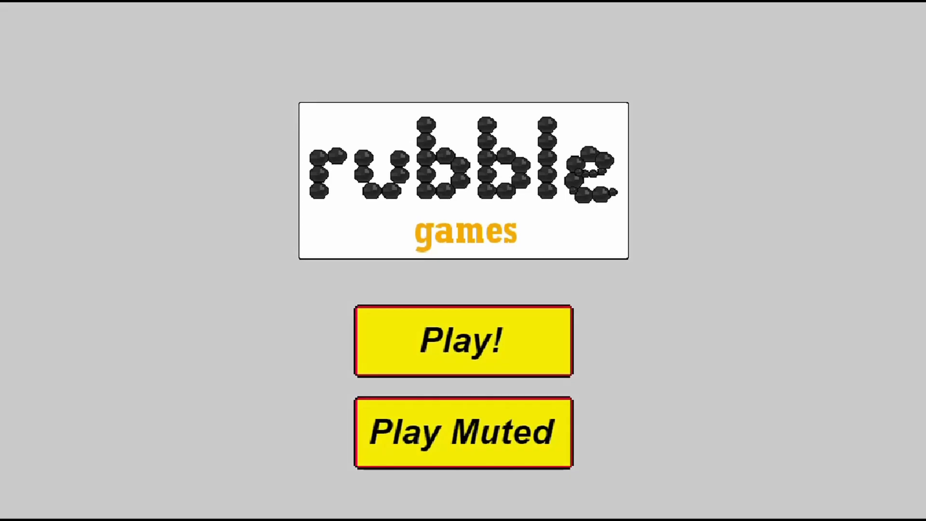
Start Professor Destructo's Brilliant Box Plots with sound on
{"action": "left_click", "coordinate": [462, 341]}
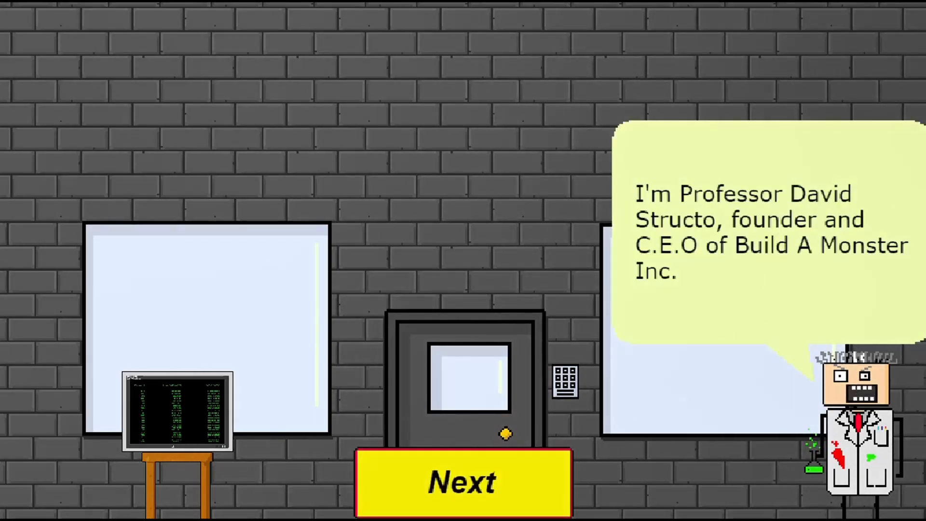
Advance past the introduction and mark 81 as the Country data's upper quartile
{"action": "left_click", "coordinate": [463, 482]}
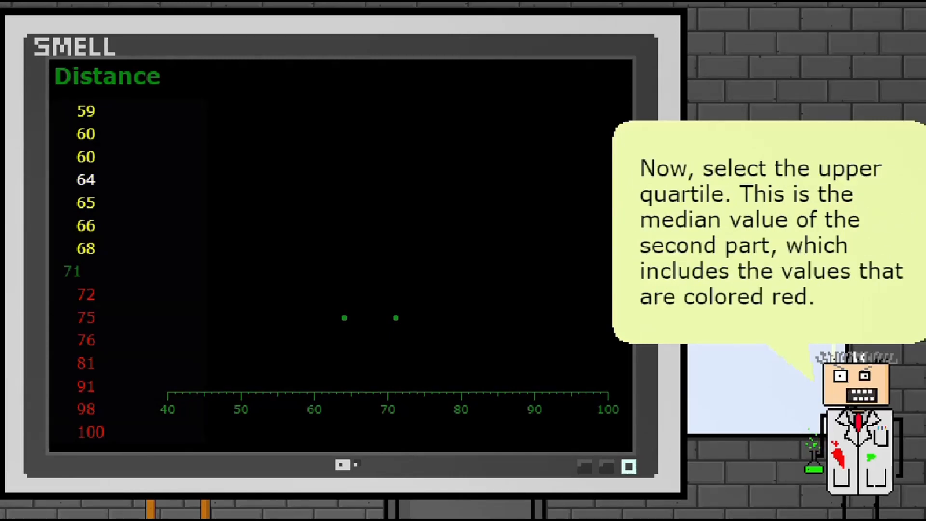
{"action": "left_click", "coordinate": [86, 363]}
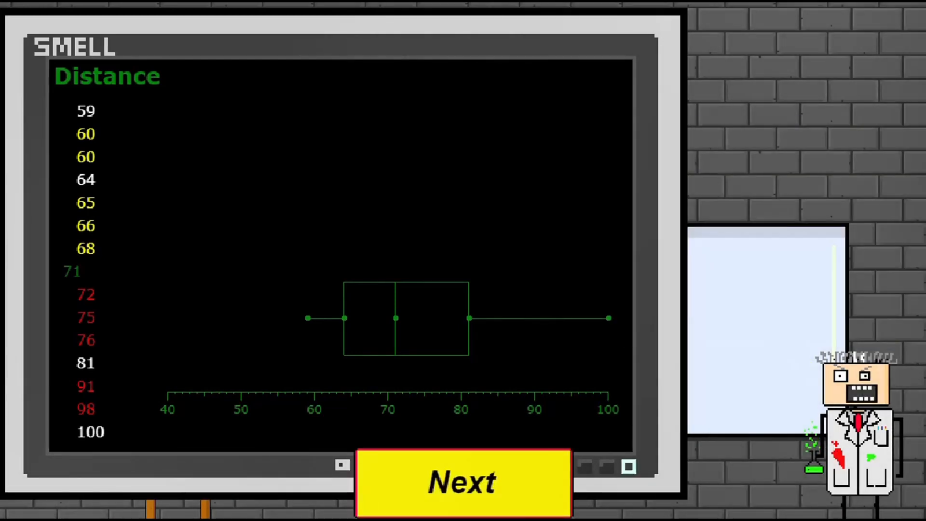
Continue to the Urban versus Country box plot comparison
{"action": "left_click", "coordinate": [462, 481]}
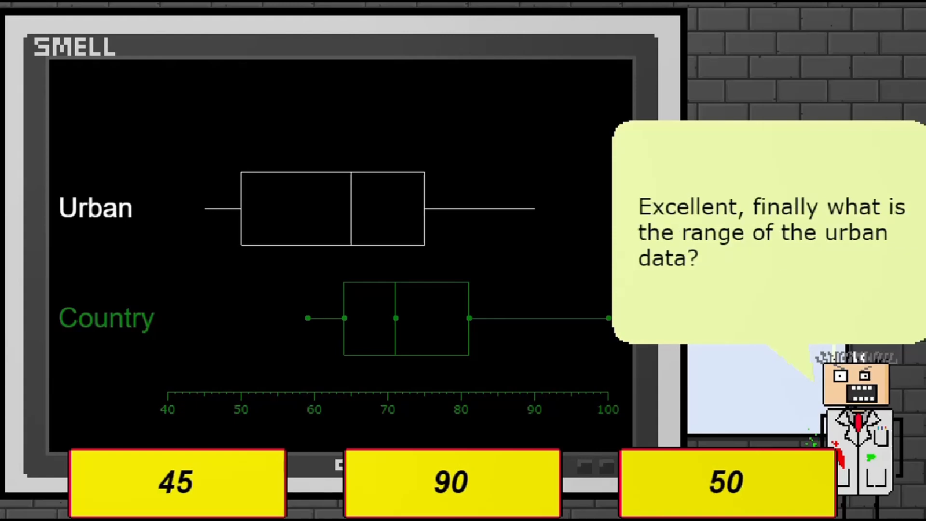
Answer 45 for the range of the urban data
{"action": "left_click", "coordinate": [452, 482]}
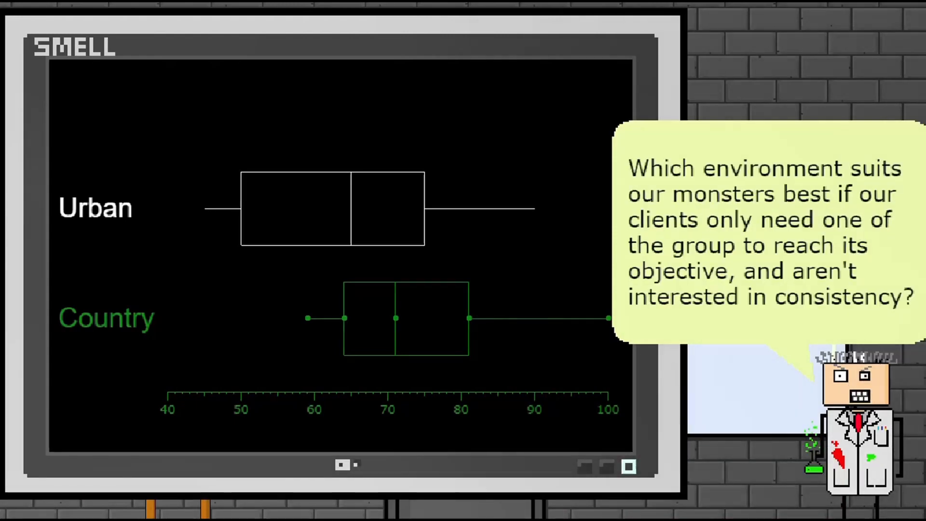